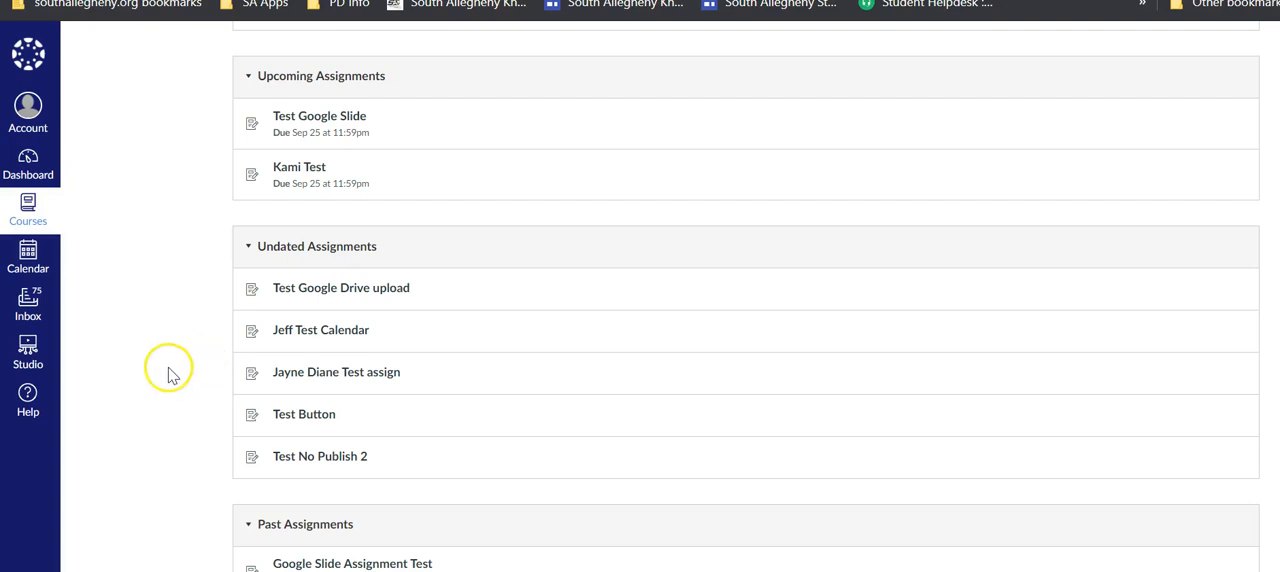
pyautogui.moveTo(140, 360)
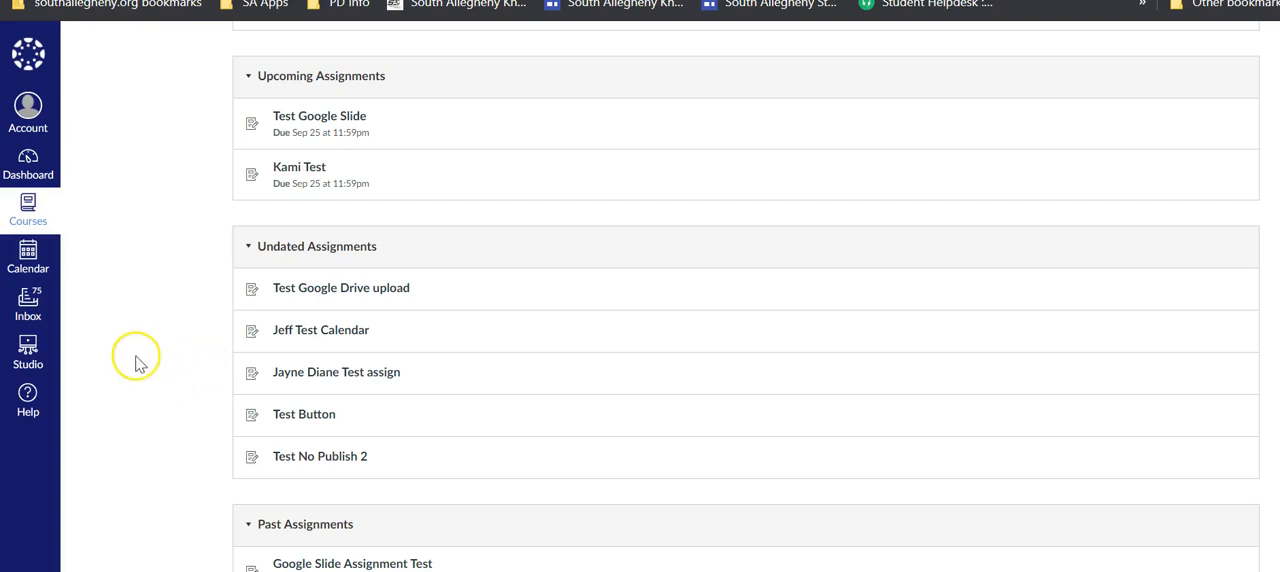
pyautogui.moveTo(140, 364)
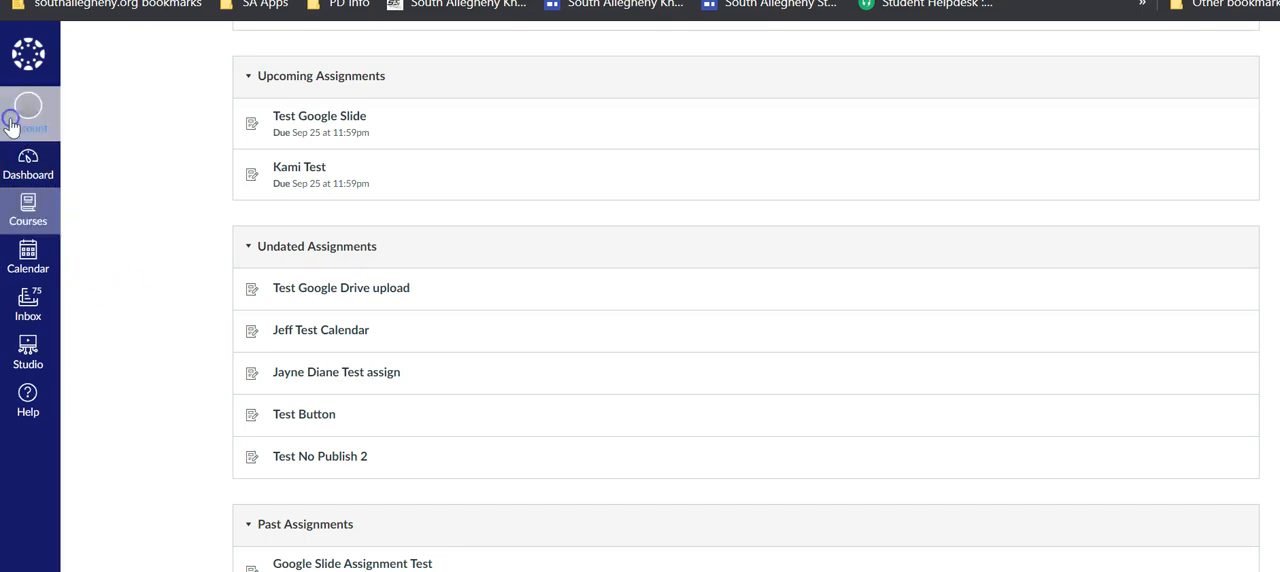
# Step: Check the Account menu, then launch the Kami Test assignment's worksheet in a new window
pyautogui.click(28, 112)
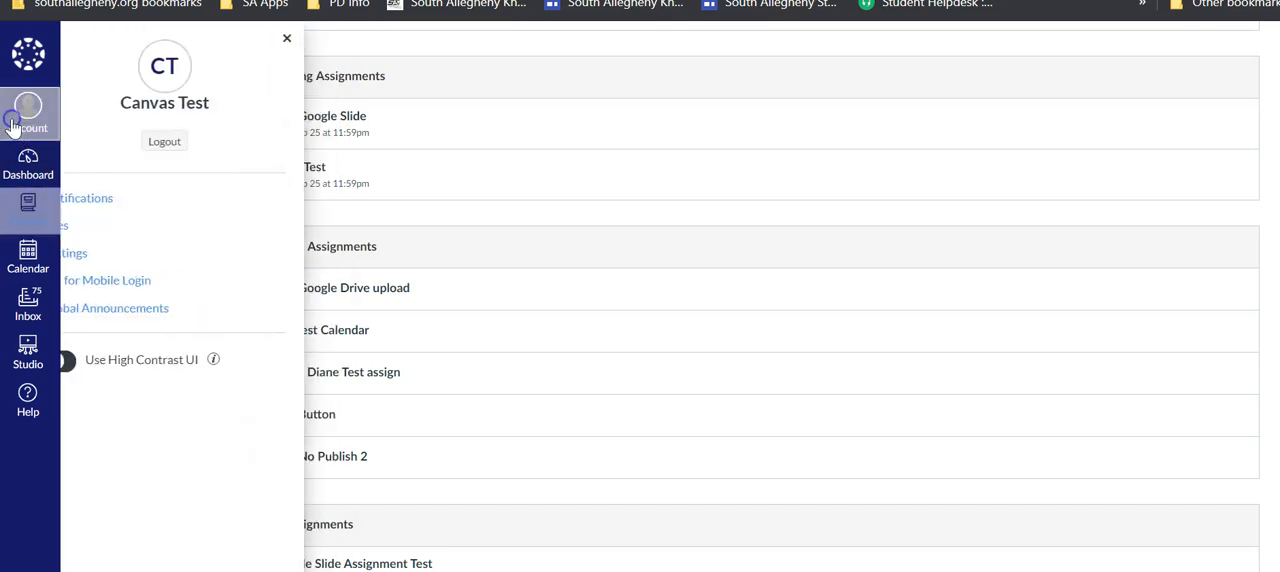
pyautogui.click(280, 38)
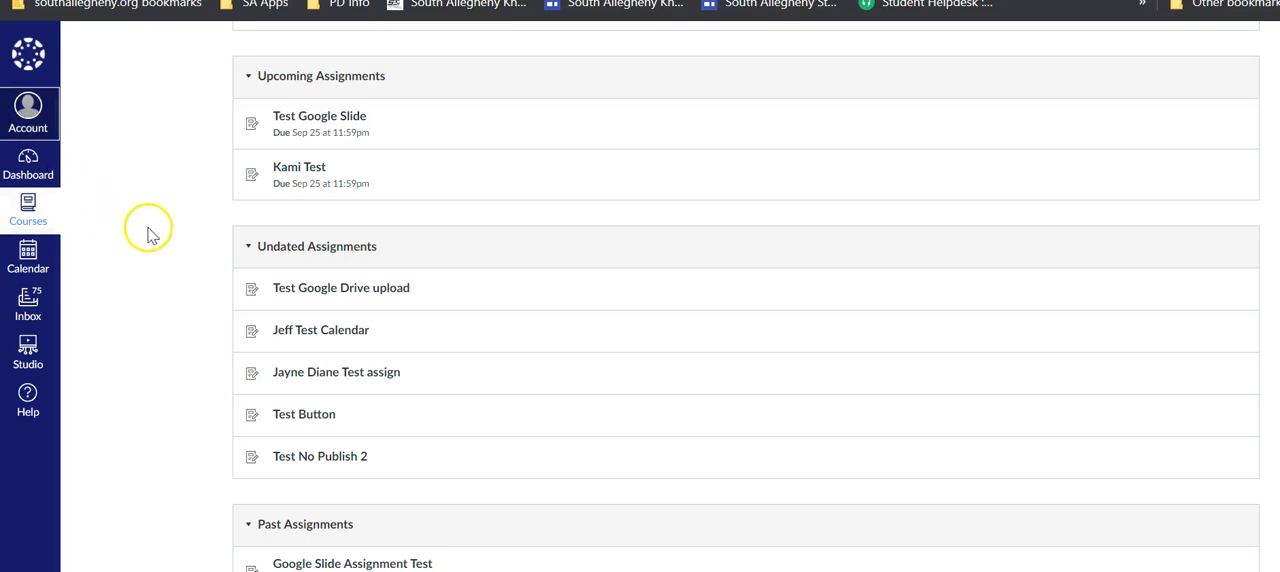
pyautogui.moveTo(322, 176)
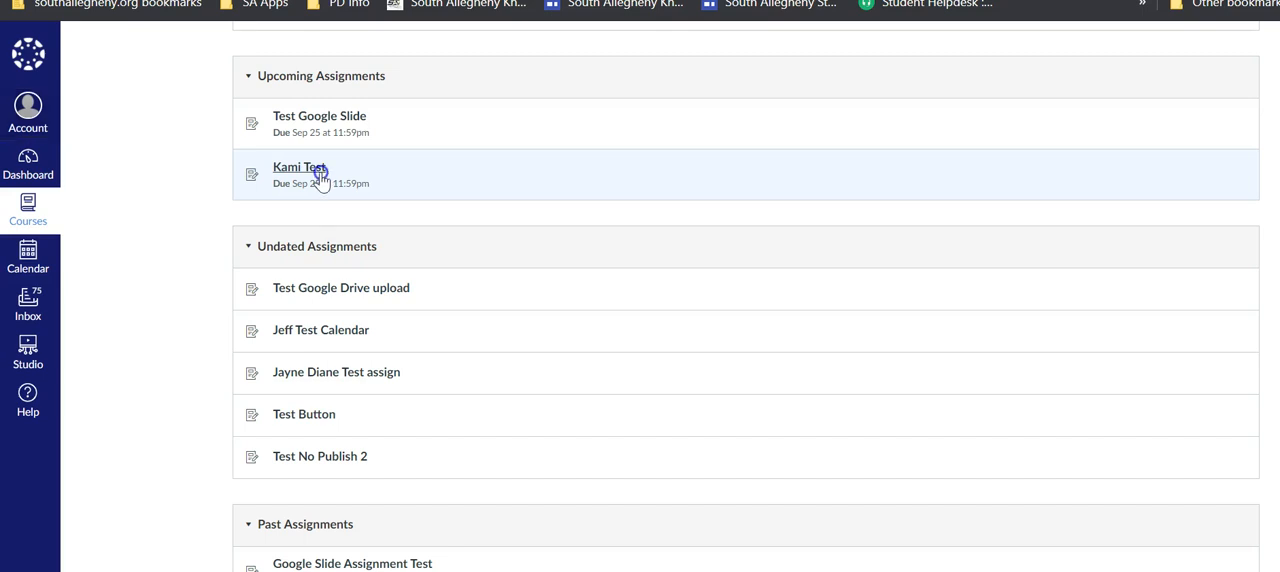
pyautogui.click(300, 168)
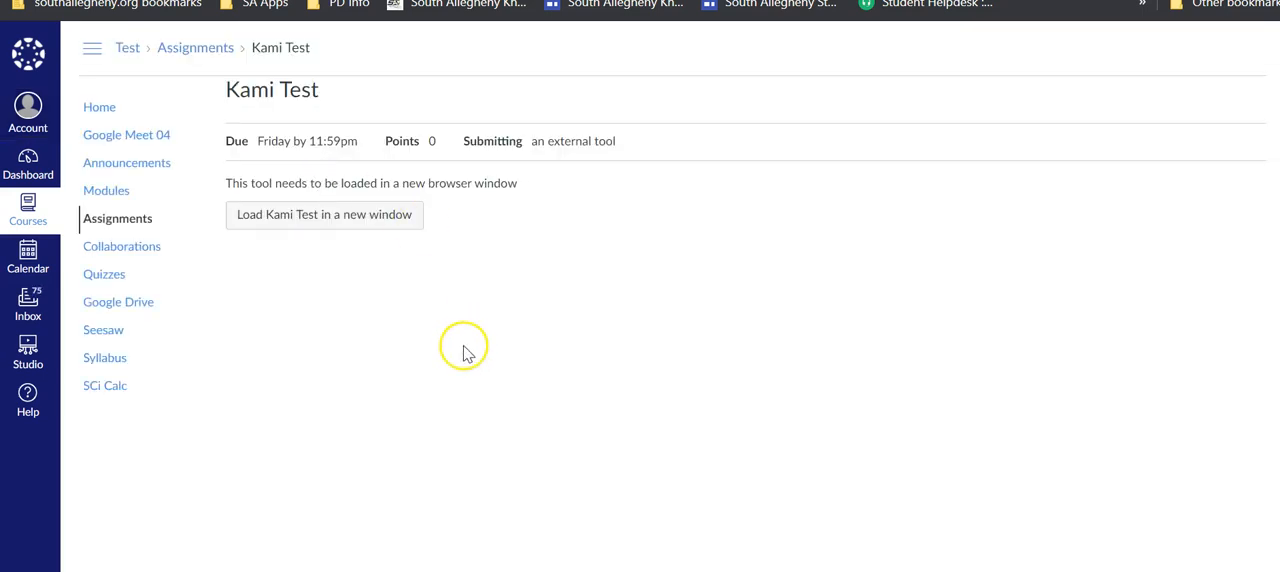
pyautogui.moveTo(360, 224)
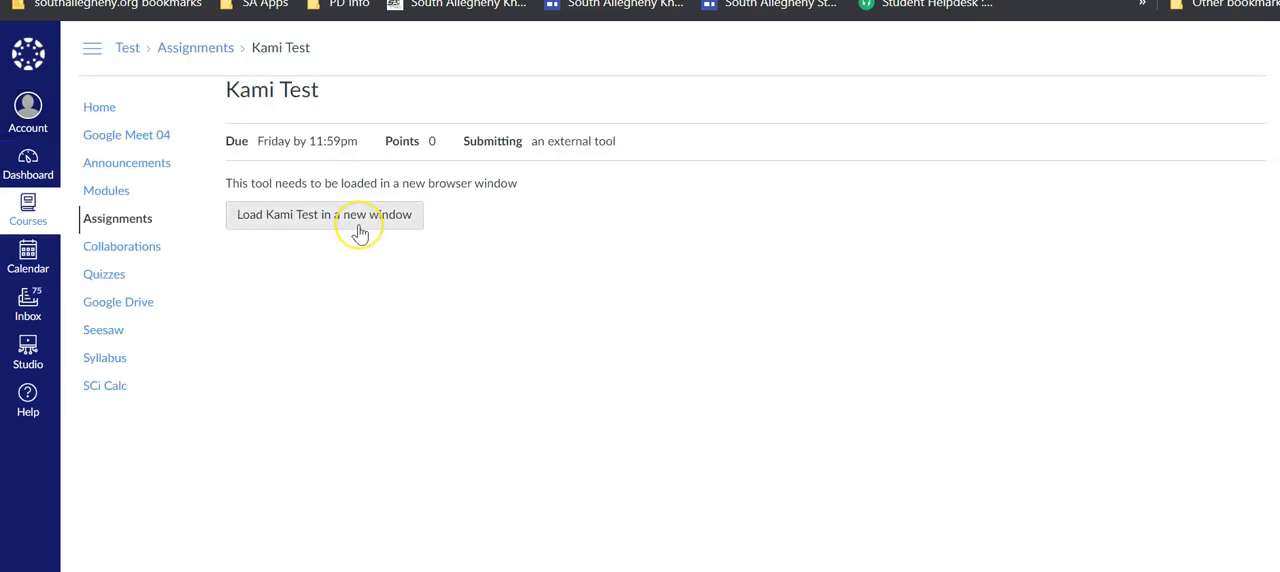
pyautogui.click(324, 214)
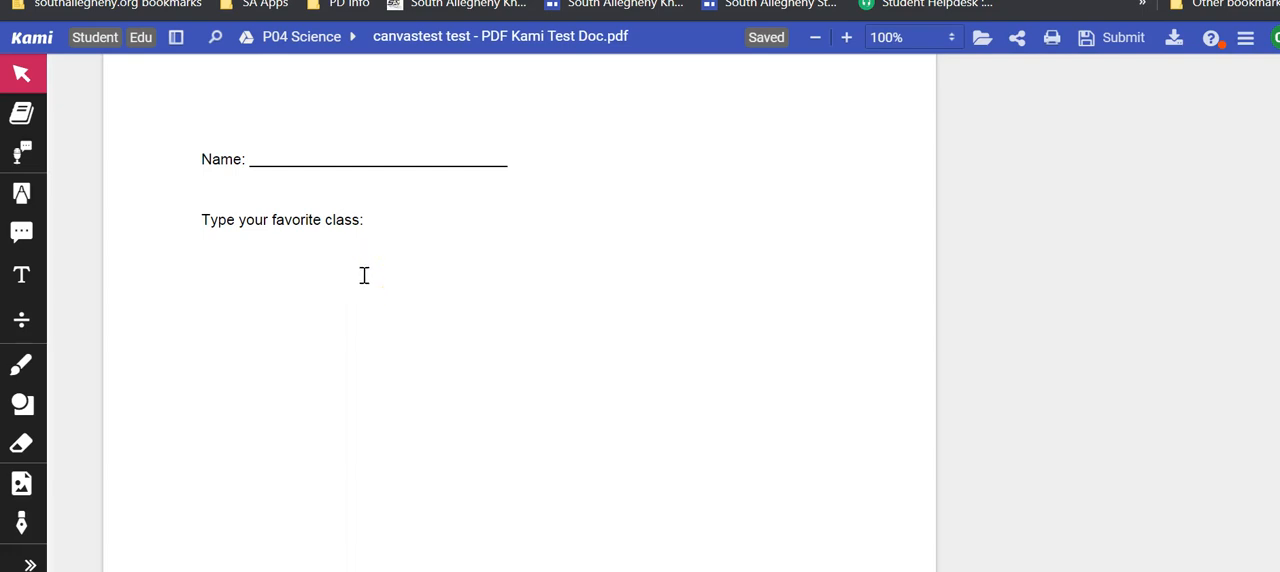
pyautogui.moveTo(558, 292)
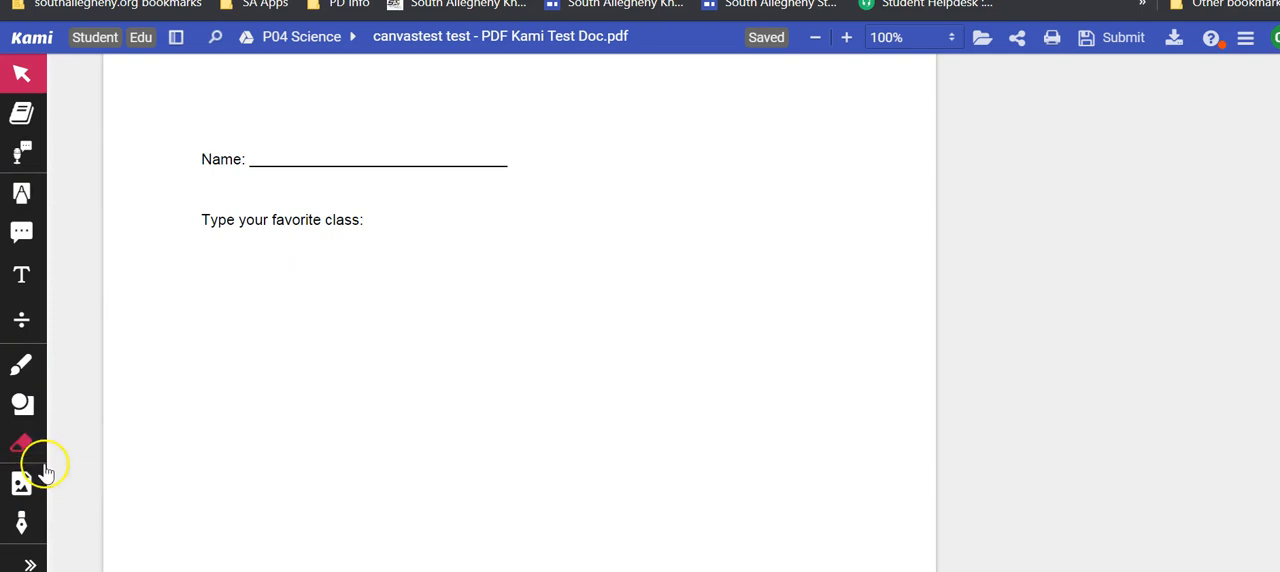
pyautogui.click(22, 278)
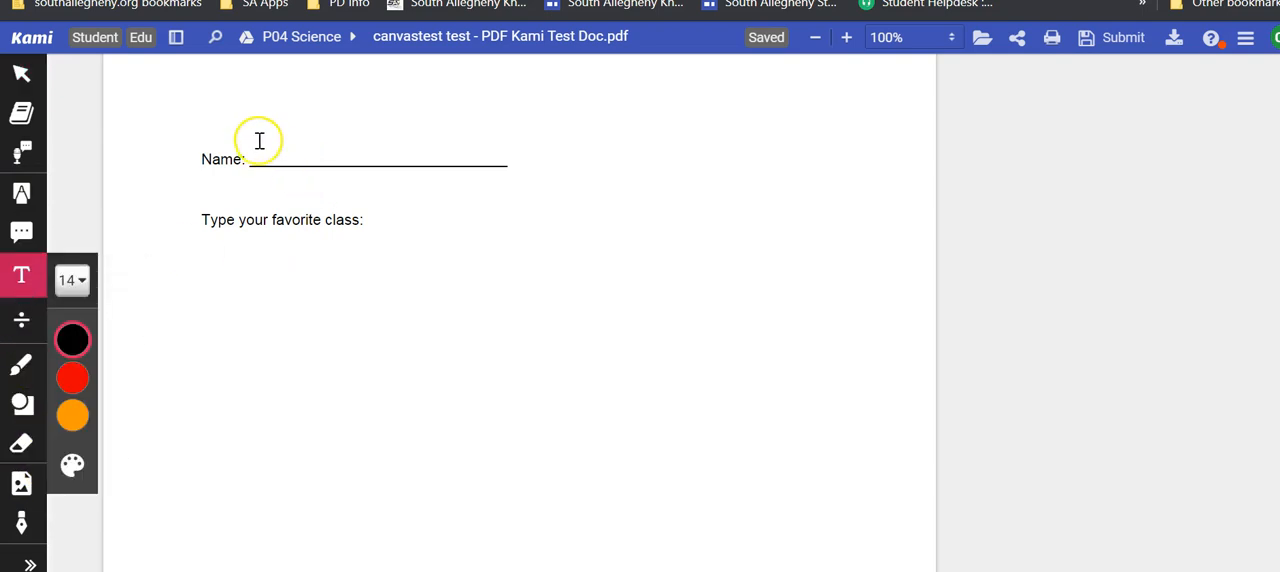
pyautogui.click(272, 148)
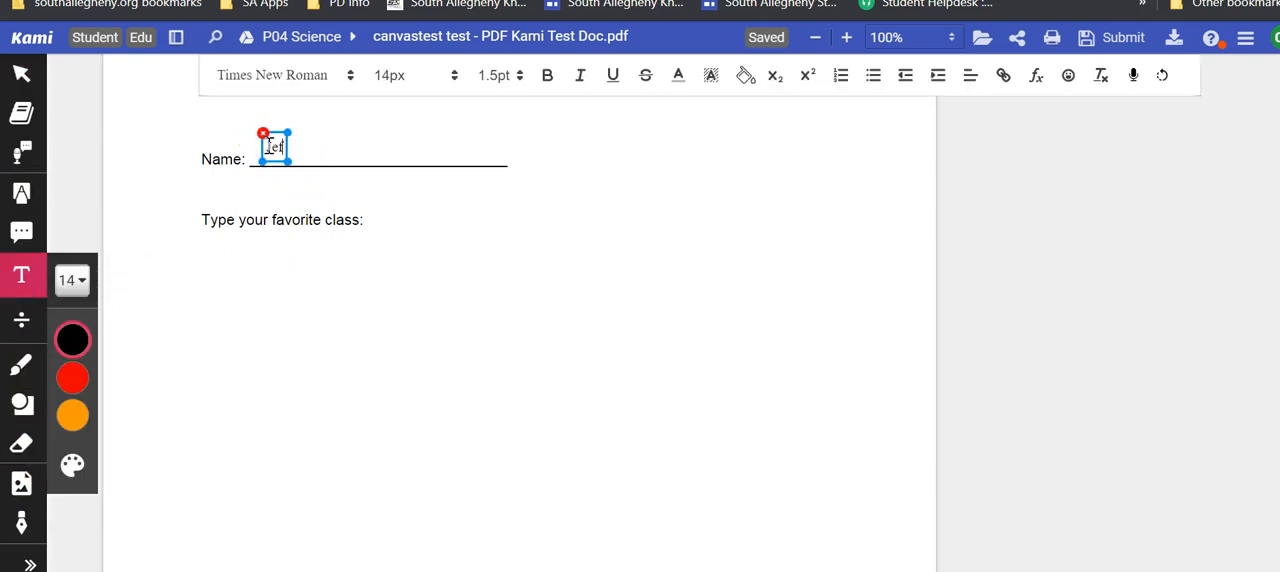
pyautogui.write('Jeffrey N')
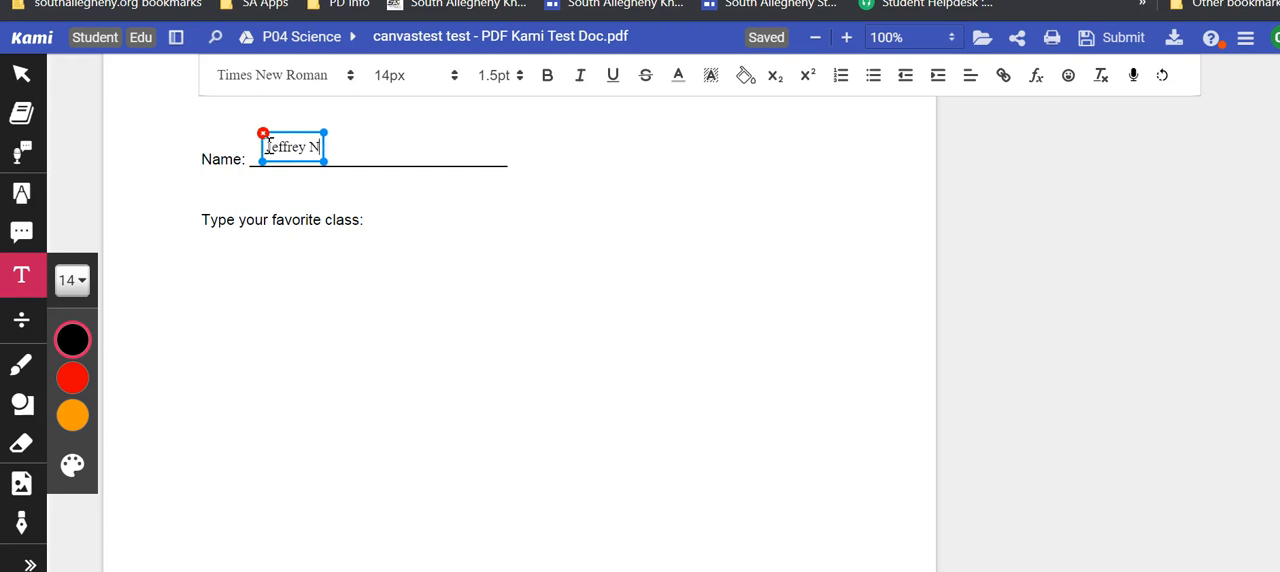
pyautogui.write('obili')
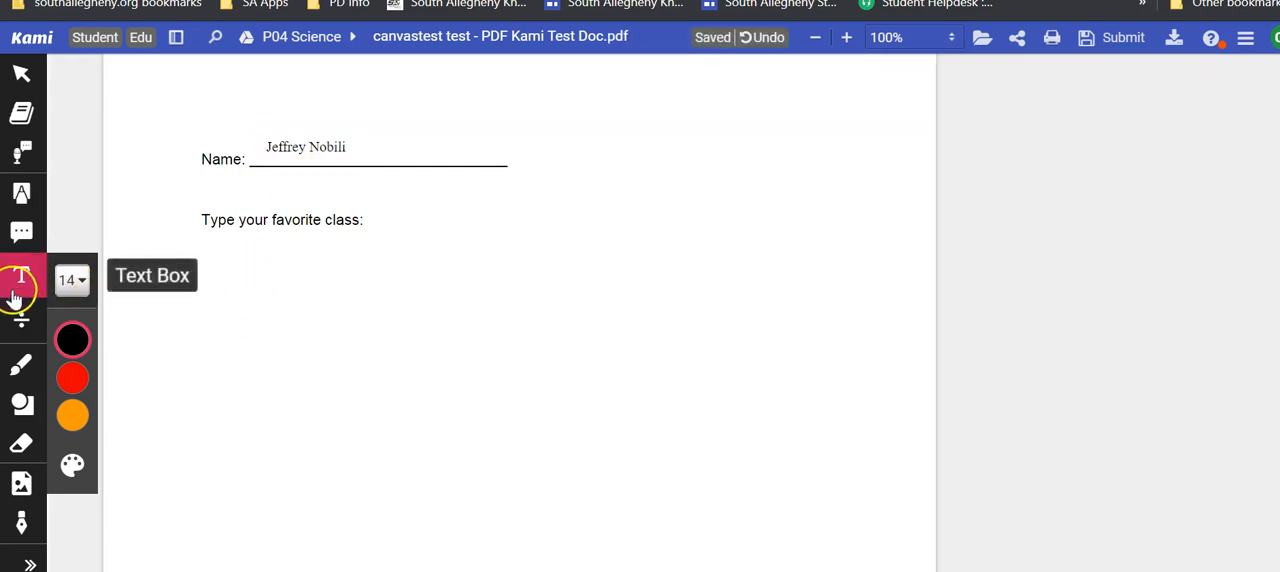
# Step: Handwrite COMPUTER under the prompt with the Drawing tool, then browse Shapes and Insert Image and pick the highlighter
pyautogui.click(20, 362)
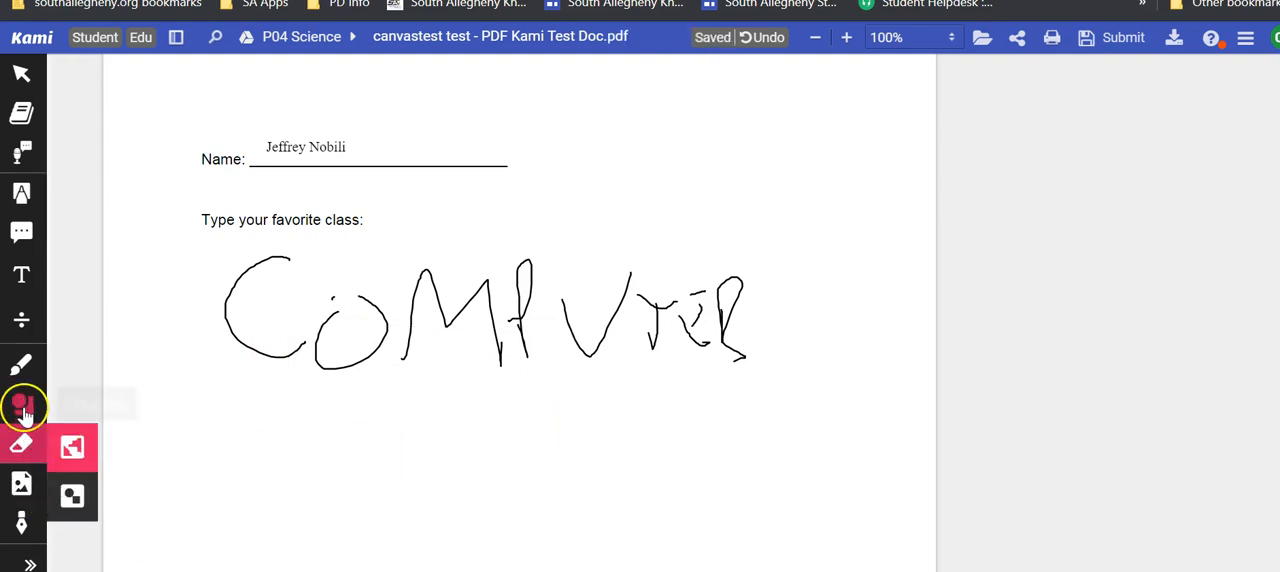
pyautogui.click(22, 364)
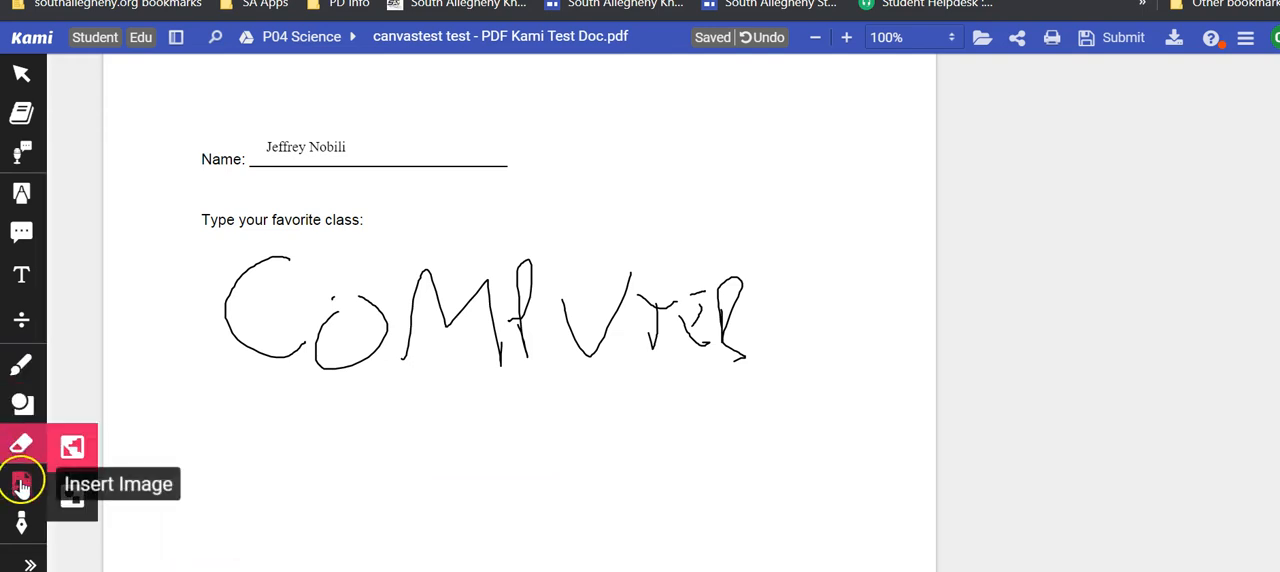
pyautogui.click(20, 478)
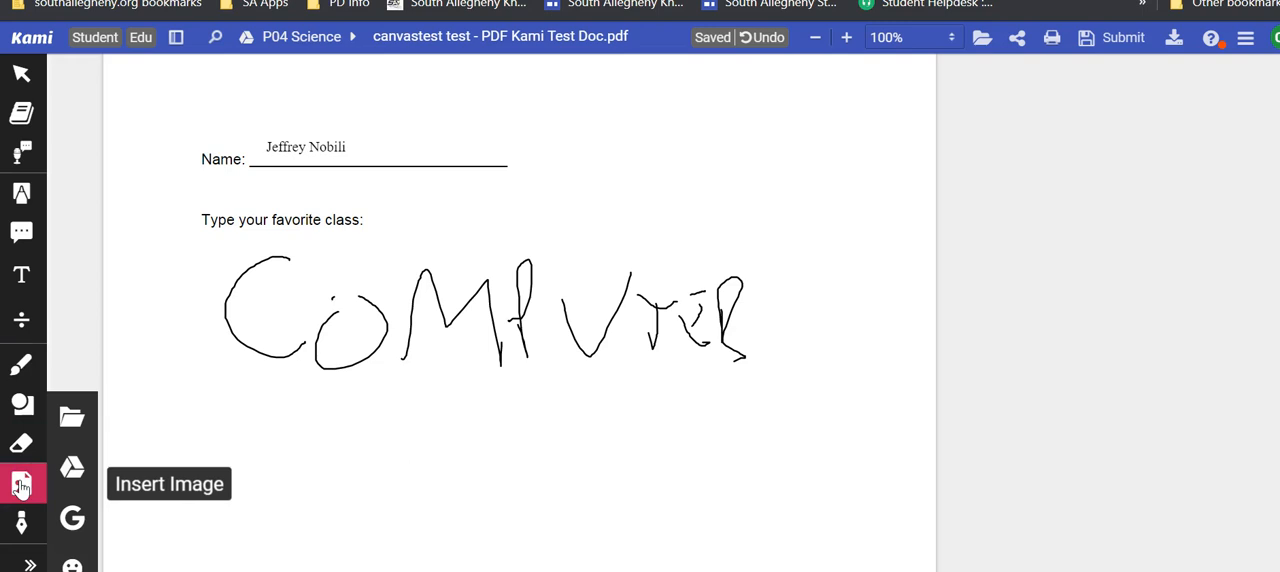
pyautogui.click(22, 194)
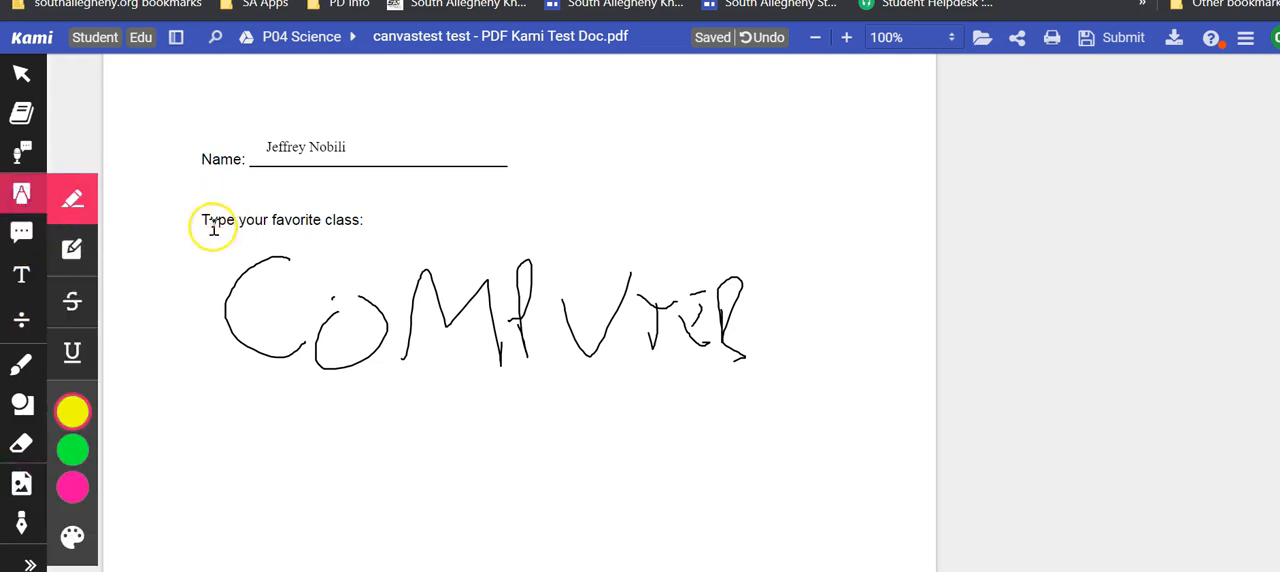
# Step: Highlight 'Type your favorite class:' in yellow
pyautogui.moveTo(204, 220); pyautogui.dragTo(324, 220)
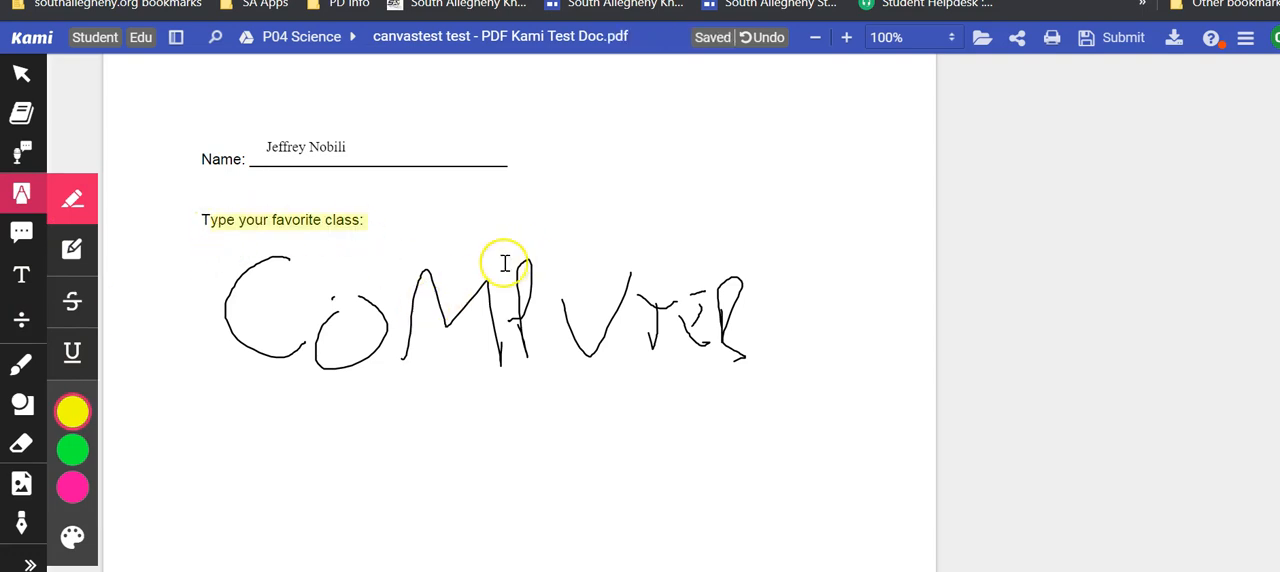
pyautogui.moveTo(672, 124)
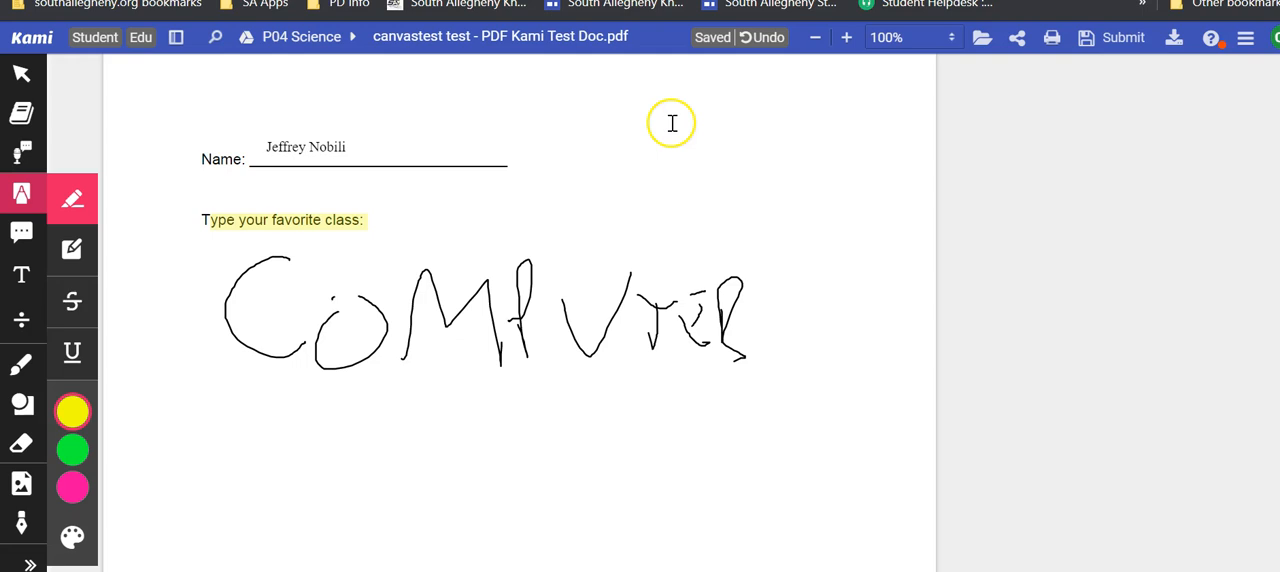
pyautogui.moveTo(696, 228)
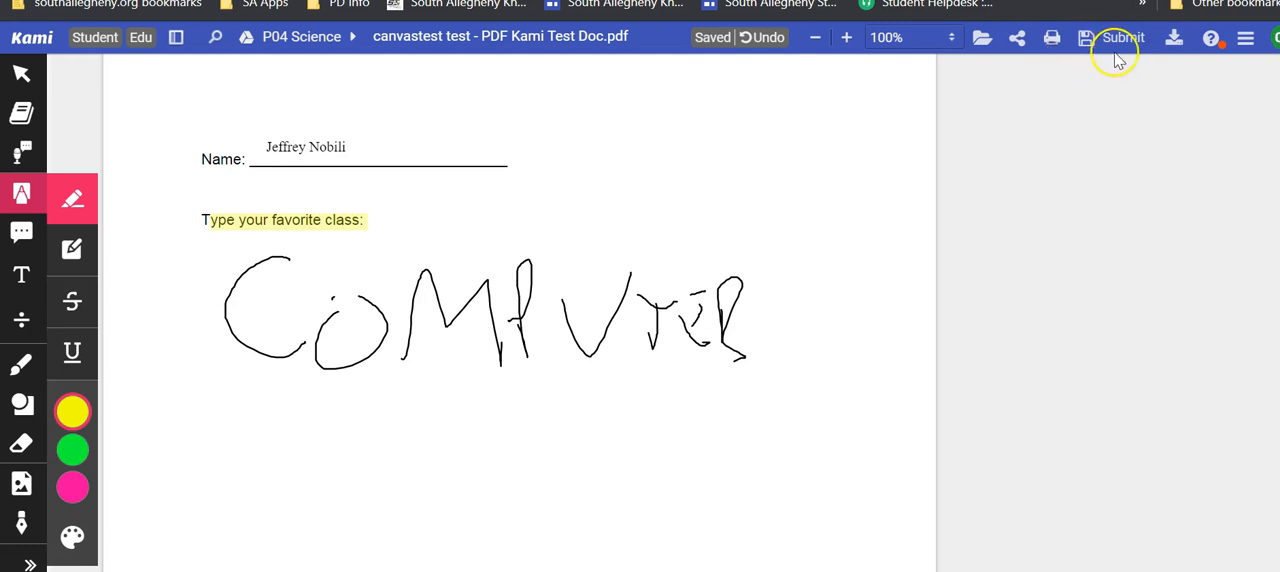
# Step: Bring up the submission panel for the annotated worksheet
pyautogui.click(1116, 36)
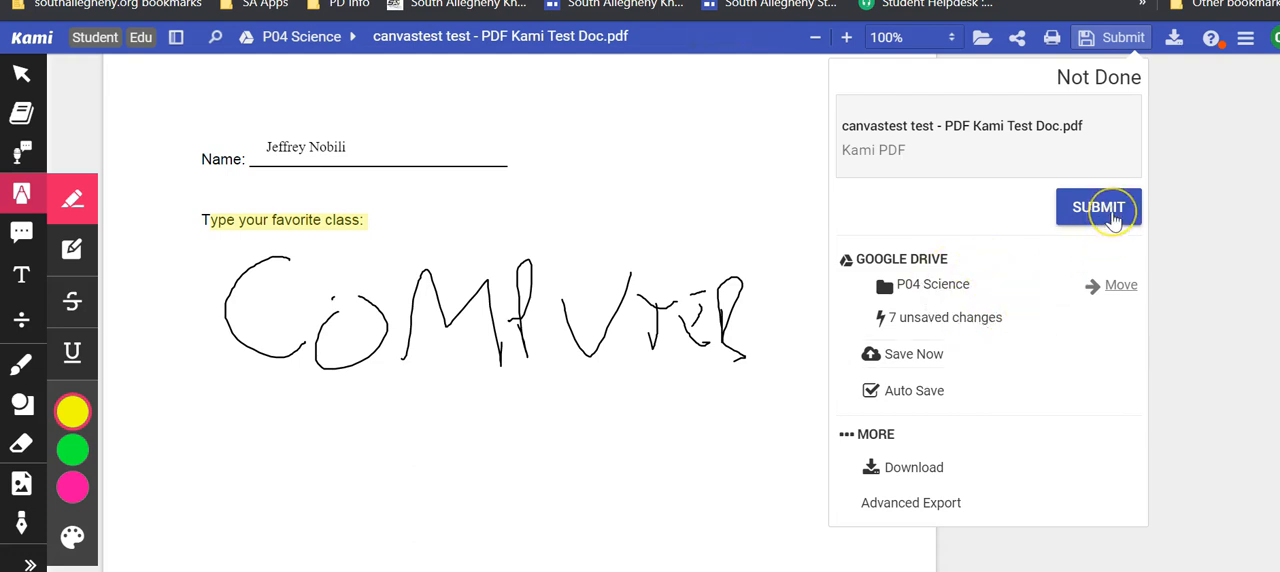
pyautogui.moveTo(984, 436)
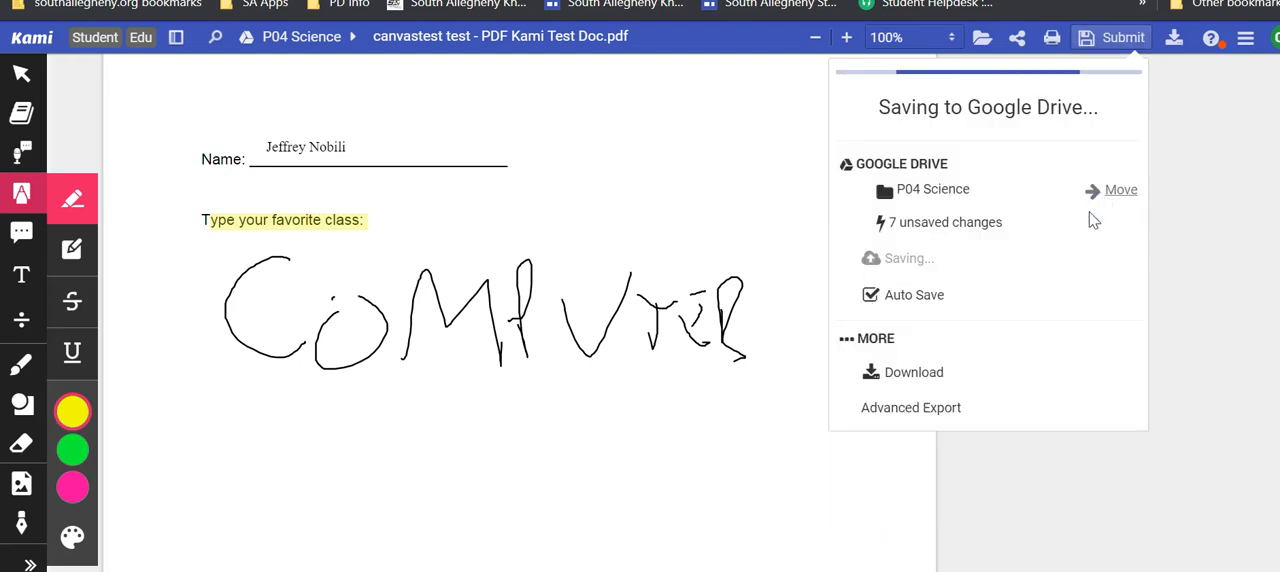
pyautogui.moveTo(1132, 128)
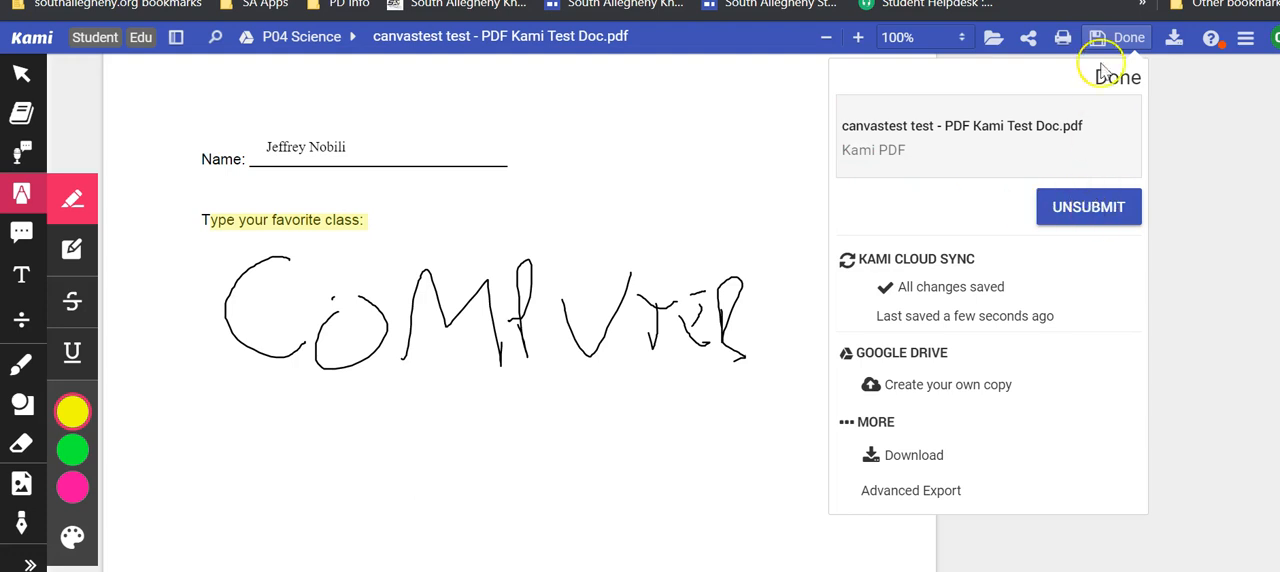
pyautogui.moveTo(1166, 212)
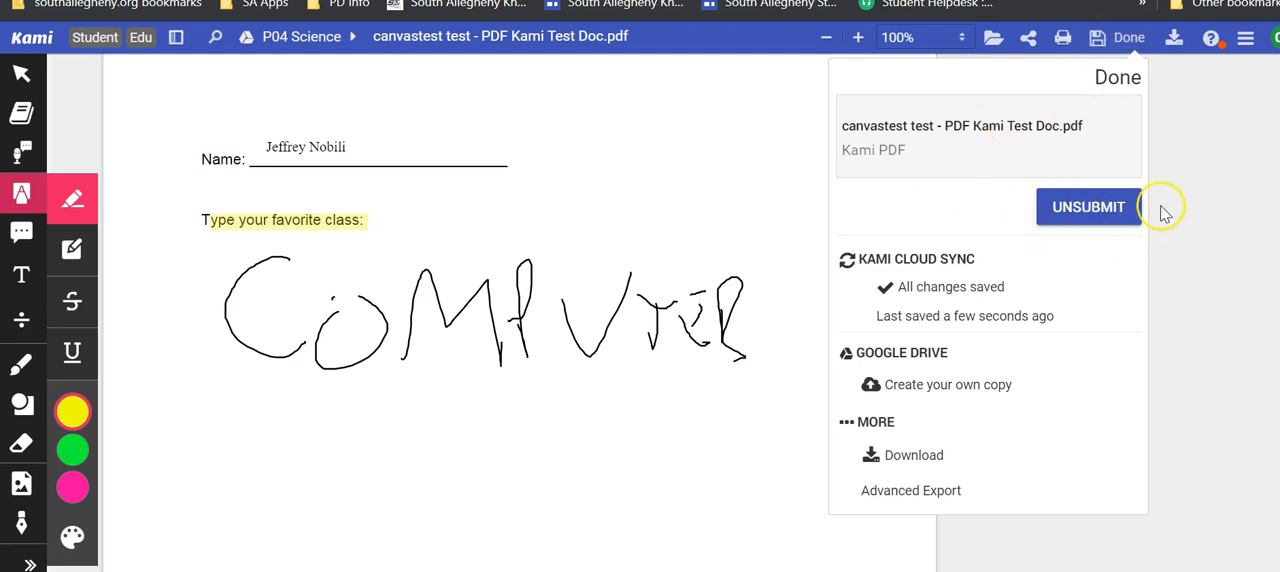
pyautogui.moveTo(1188, 204)
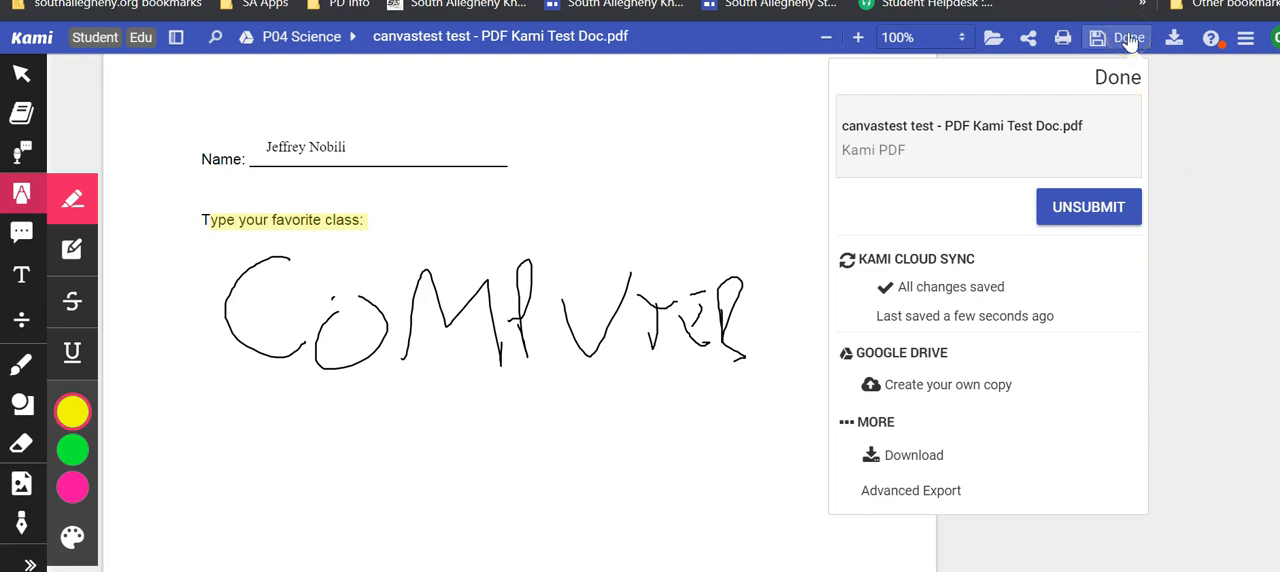
# Step: Close the Kami window and go to the course Assignments list in Canvas
pyautogui.click(1126, 36)
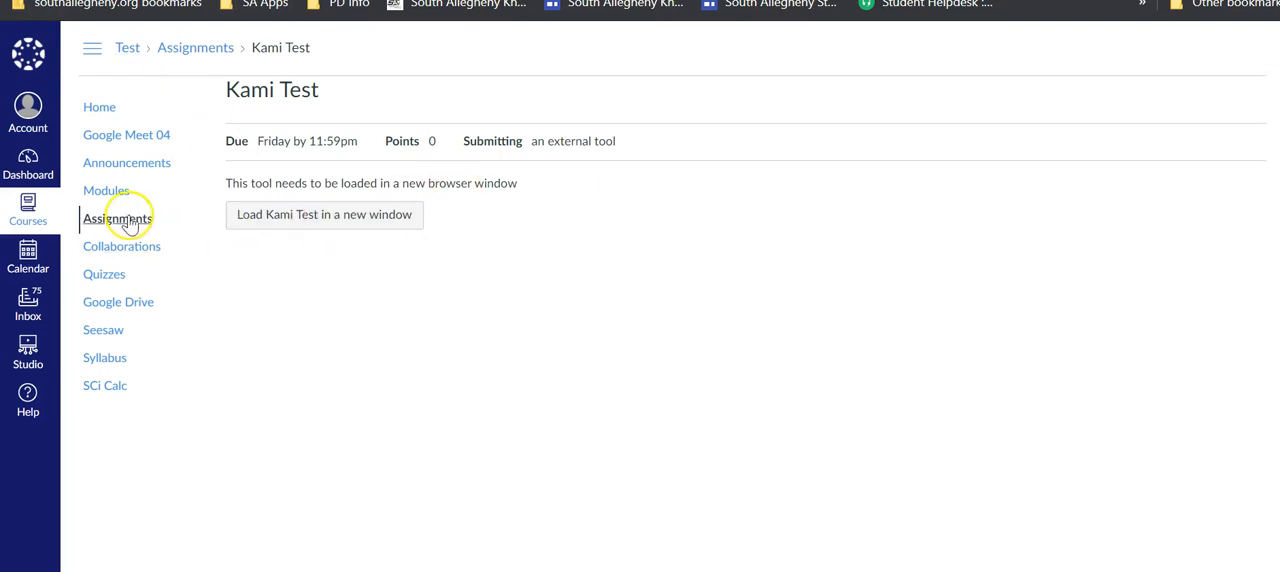
pyautogui.click(116, 218)
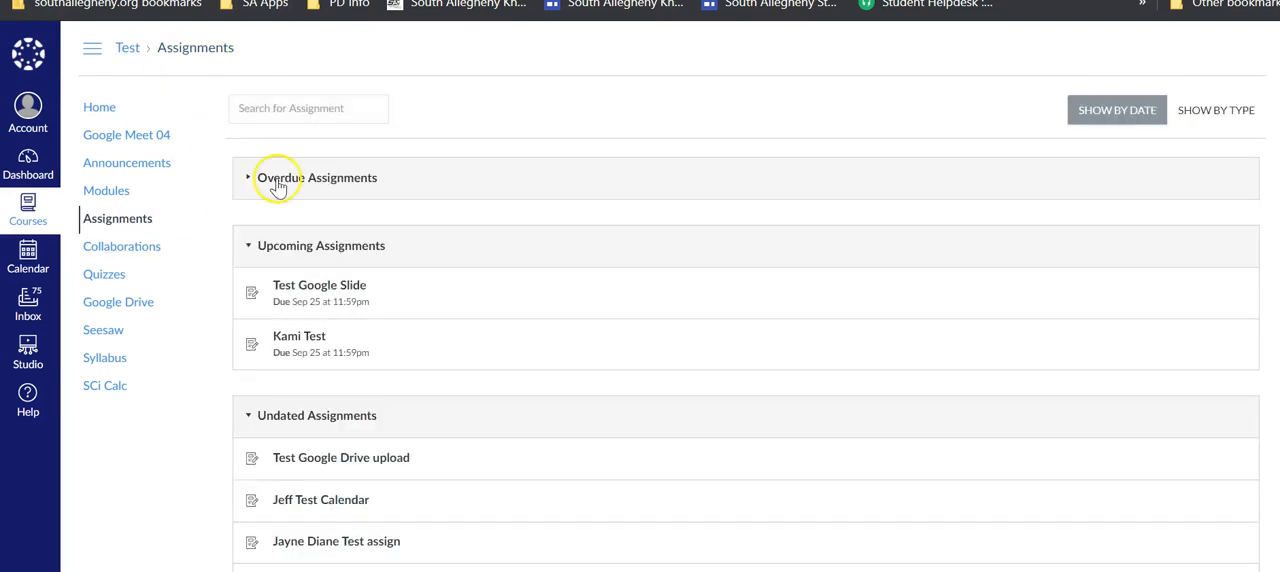